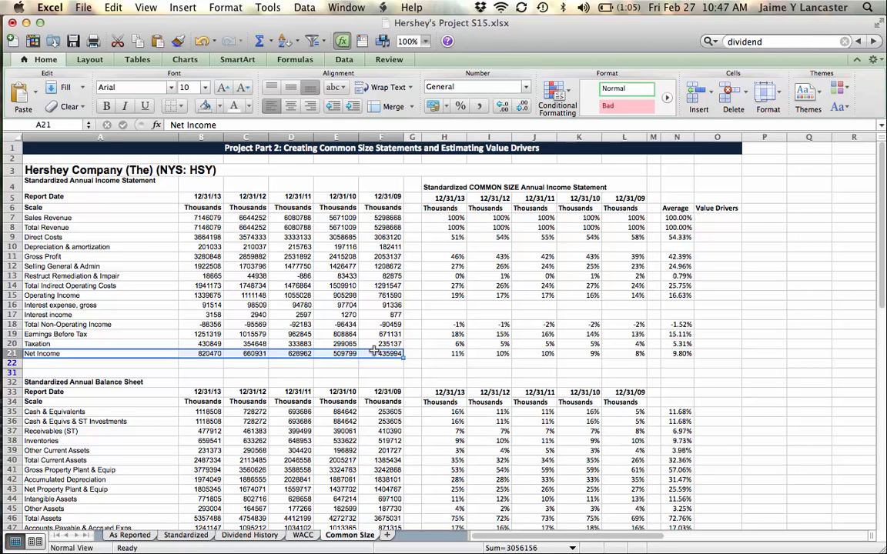
{"action": "mouse_move", "coordinate": [345, 360]}
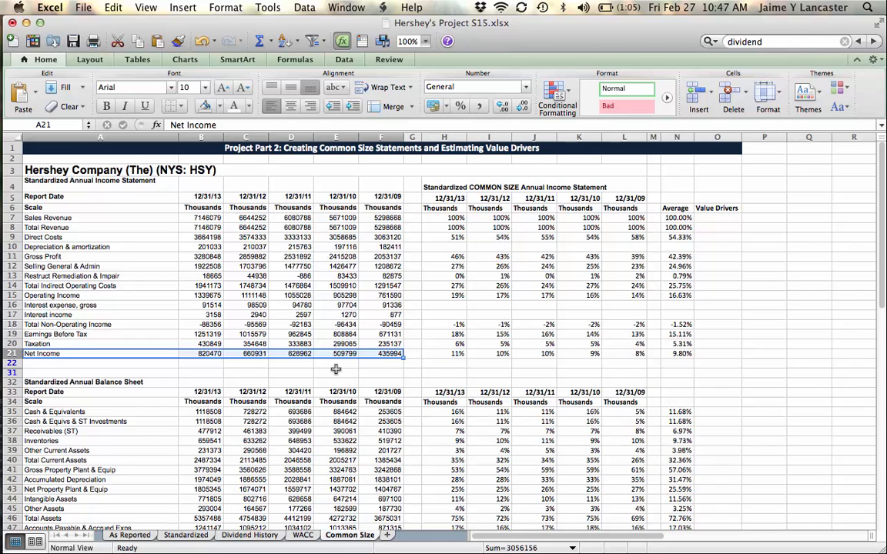
Review the Common Size statements and switch to the Standardized sheet's cash flow figures
{"action": "scroll", "scroll_direction": "down", "scroll_amount": 3}
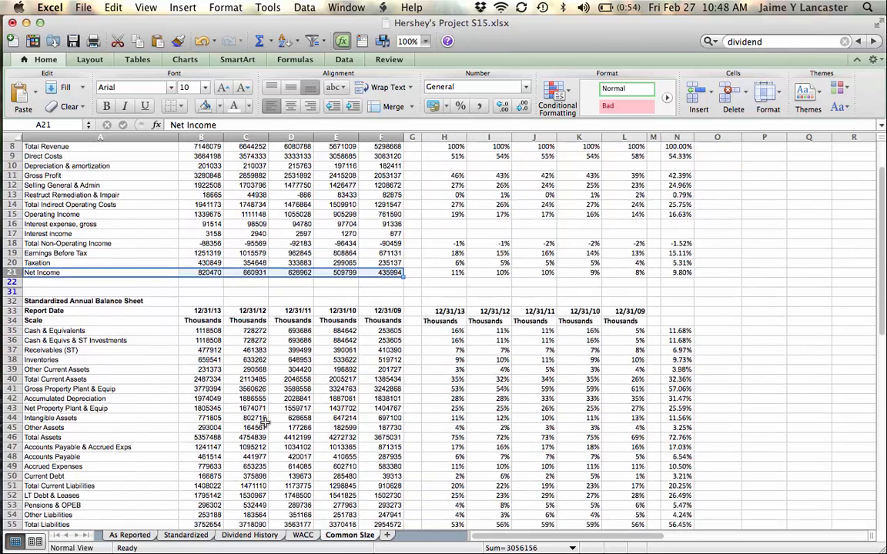
{"action": "scroll", "scroll_direction": "down", "scroll_amount": 3}
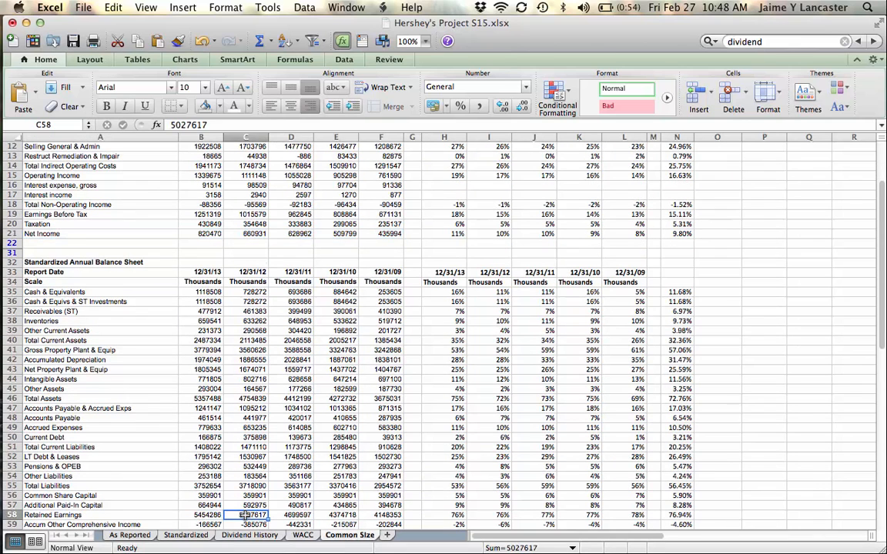
{"action": "left_click", "coordinate": [291, 515]}
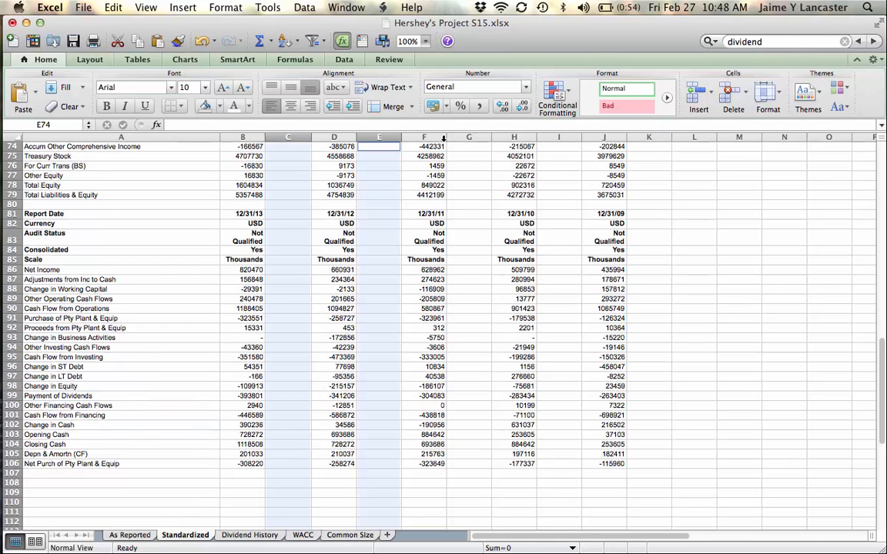
Copy the Payment of Dividends row for pasting below Net Income on Common Size
{"action": "left_click", "coordinate": [558, 146]}
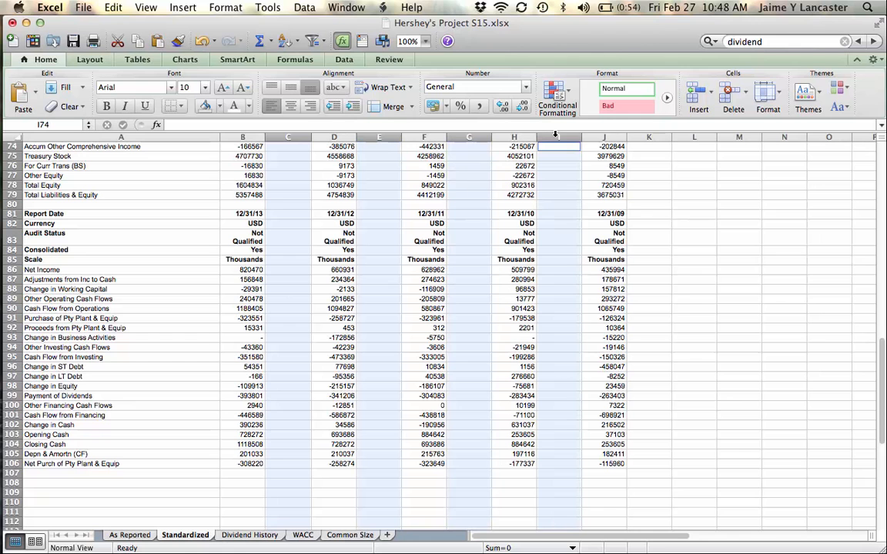
{"action": "mouse_move", "coordinate": [580, 210]}
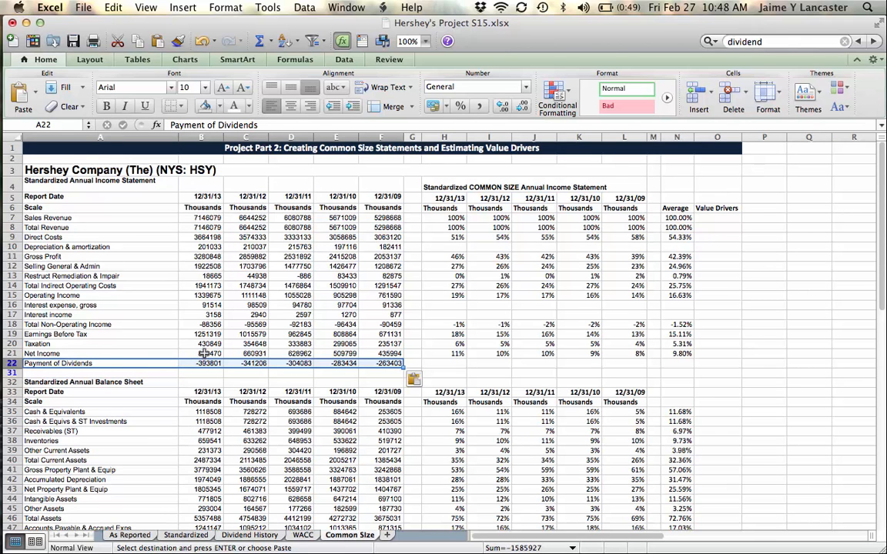
{"action": "left_click", "coordinate": [200, 353]}
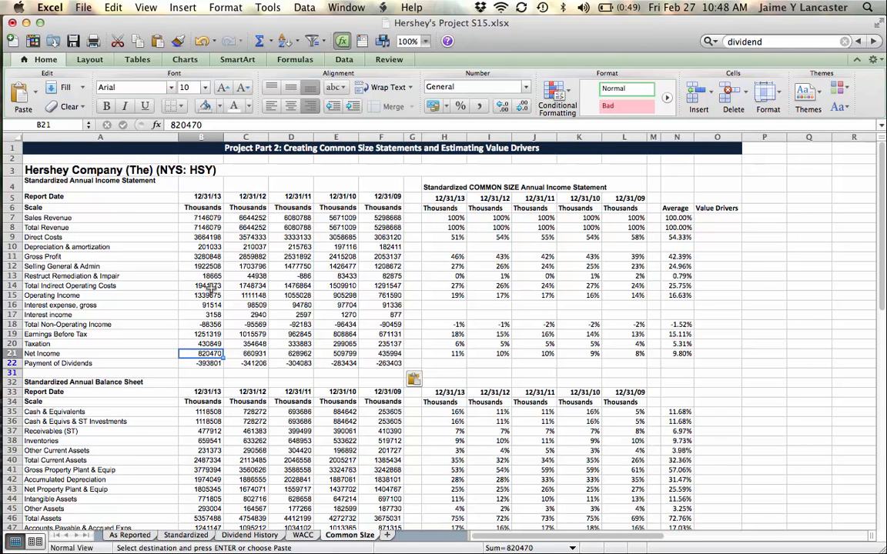
{"action": "left_click", "coordinate": [200, 364]}
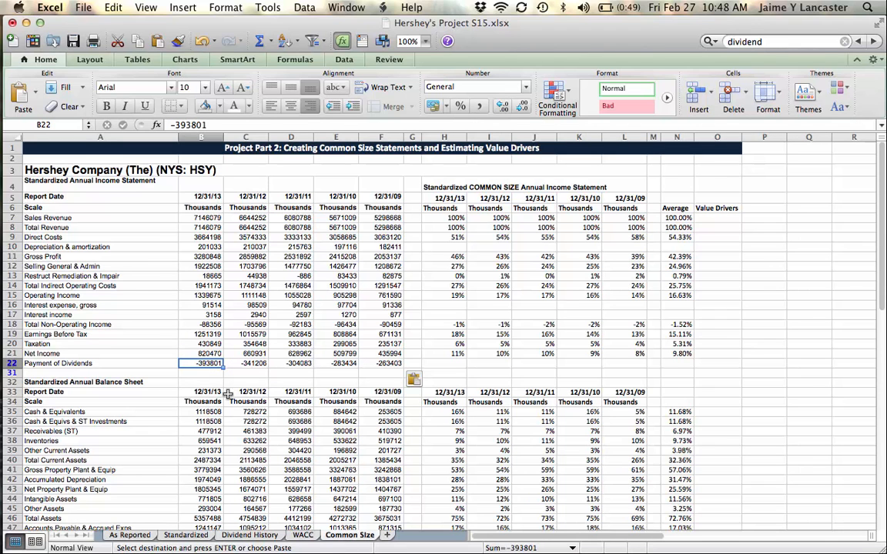
{"action": "mouse_move", "coordinate": [228, 394]}
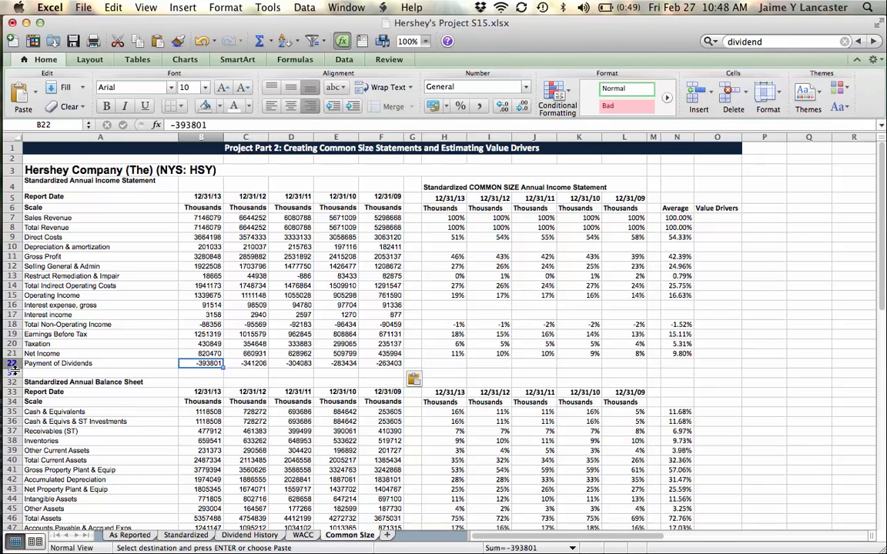
{"action": "right_click", "coordinate": [11, 373]}
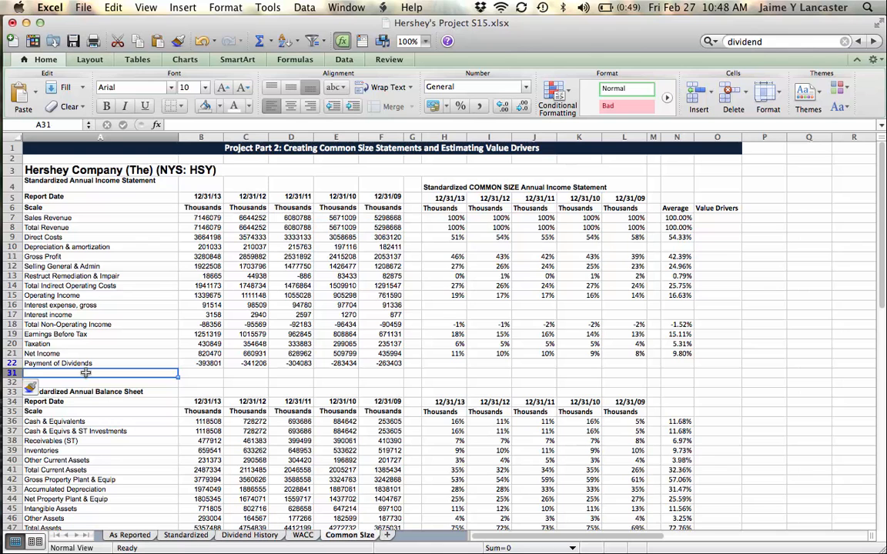
Label a 'dividend payout ratio' row and compute 2013 as =-B22/B21 (about 0.48)
{"action": "type", "text": "dividend payout ratio"}
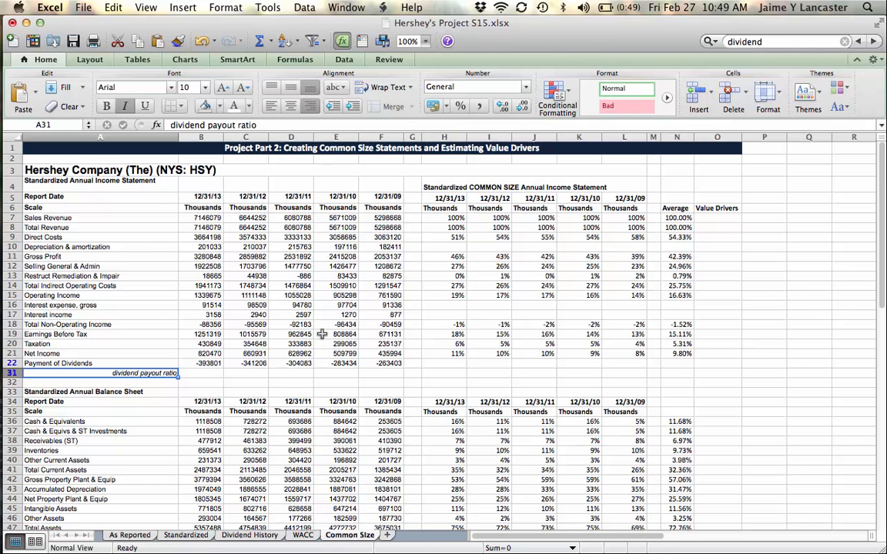
{"action": "mouse_move", "coordinate": [157, 365]}
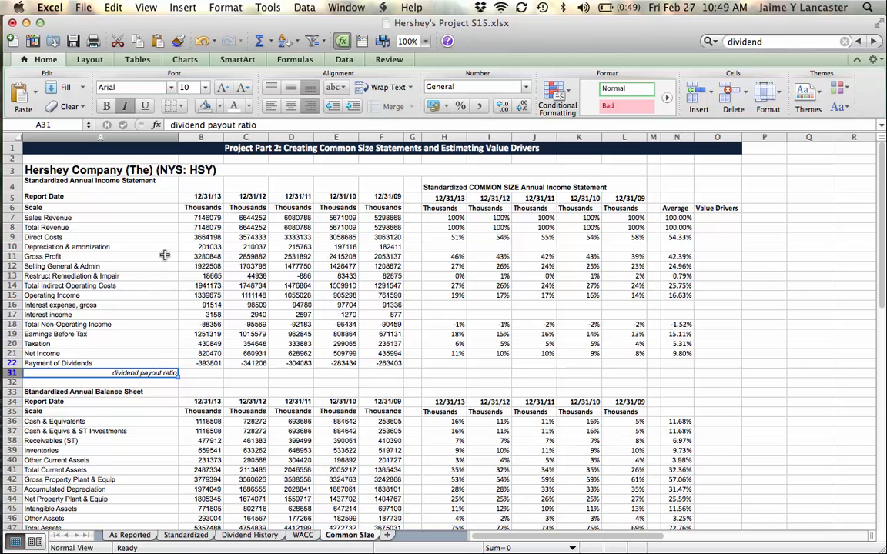
{"action": "mouse_move", "coordinate": [164, 397]}
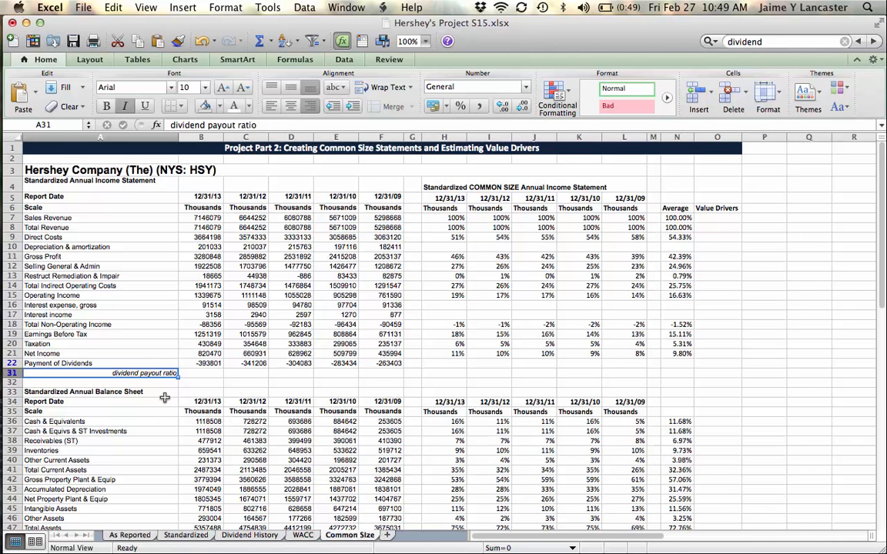
{"action": "mouse_move", "coordinate": [186, 382]}
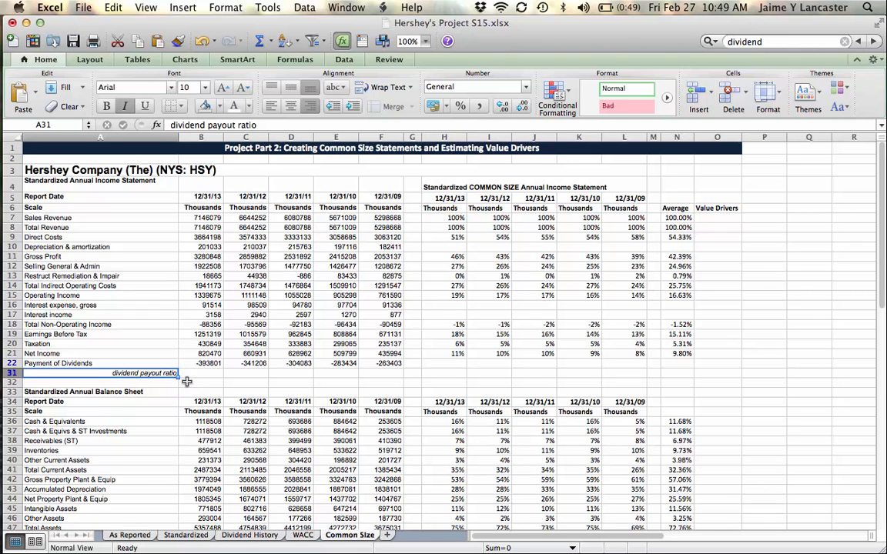
{"action": "left_click", "coordinate": [200, 373]}
{"action": "type", "text": "=-B22/B21"}
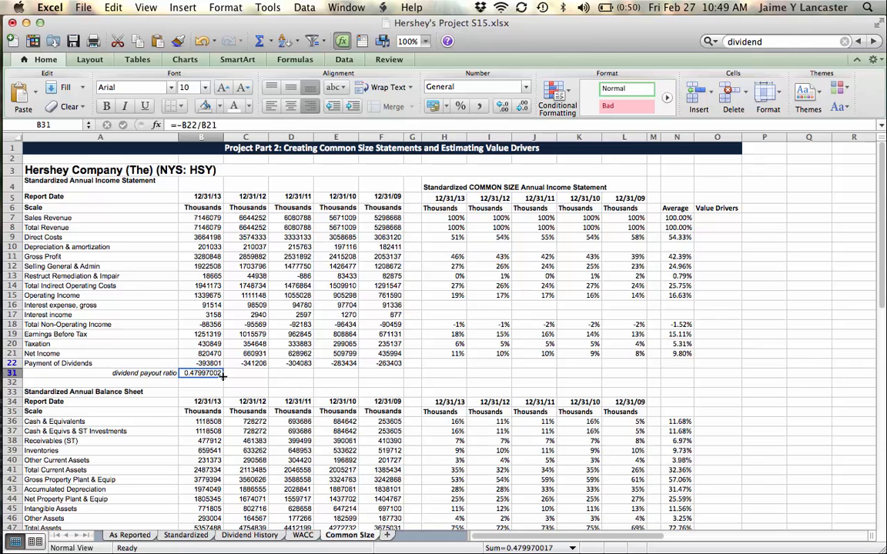
Fill the payout ratio across B31:F31 as one-decimal percentages and verify the year formulas
{"action": "left_click_drag", "start_coordinate": [222, 374], "coordinate": [400, 374]}
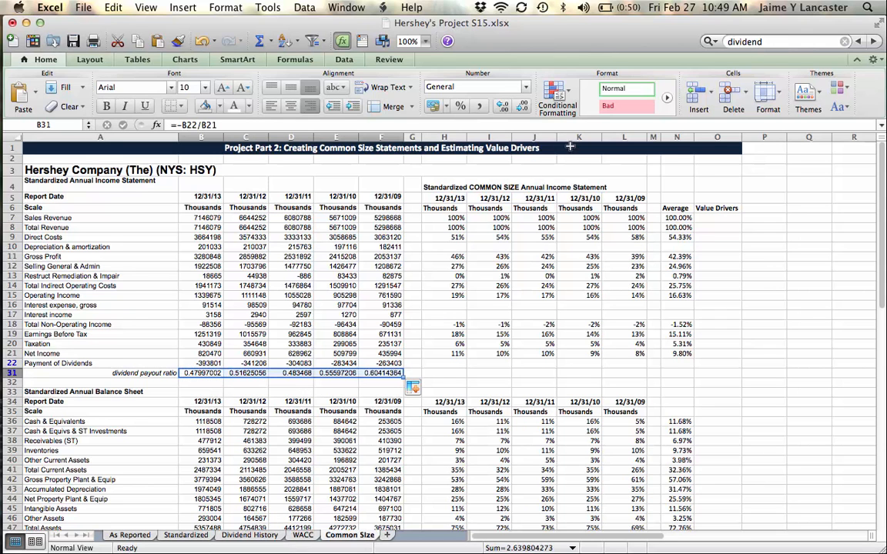
{"action": "left_click", "coordinate": [459, 104]}
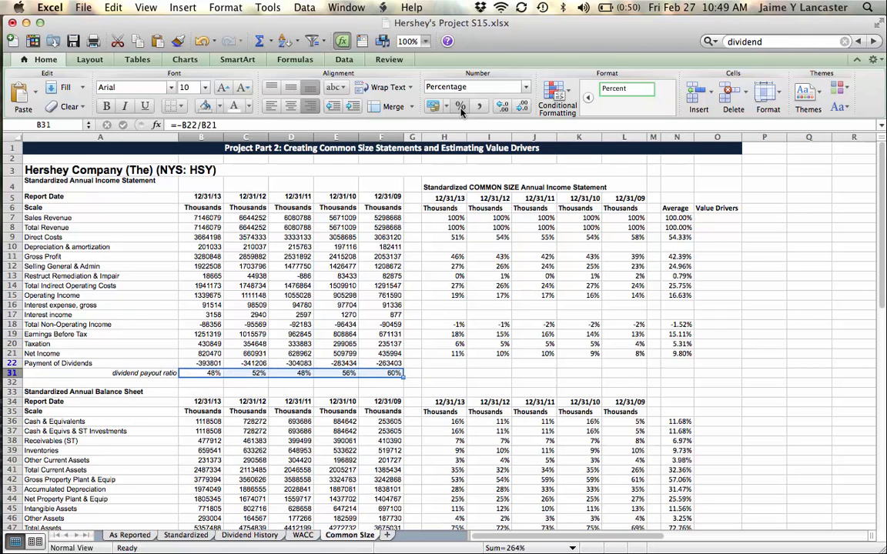
{"action": "left_click", "coordinate": [502, 106]}
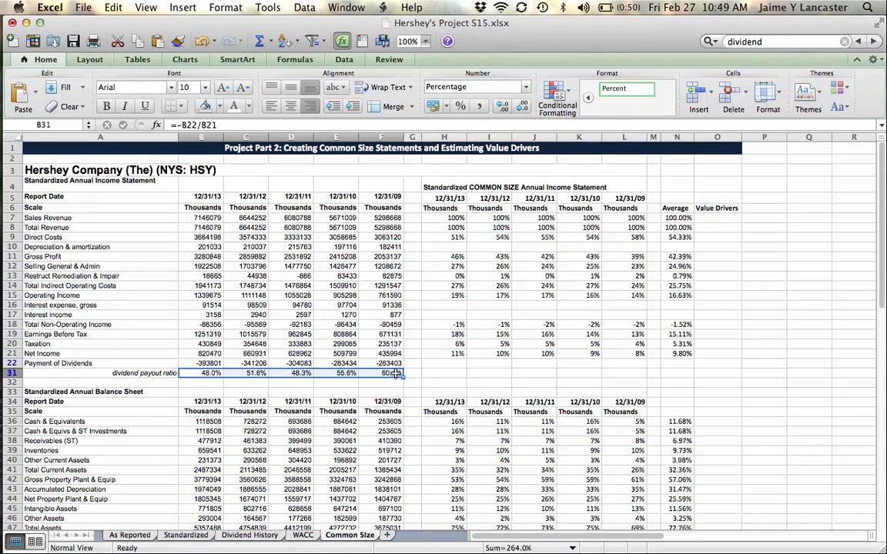
{"action": "left_click", "coordinate": [380, 372]}
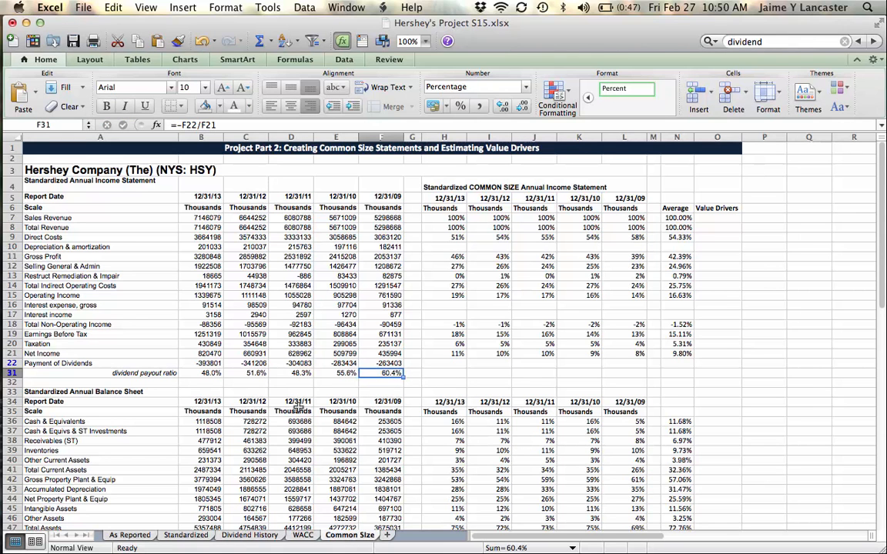
{"action": "left_click", "coordinate": [200, 373]}
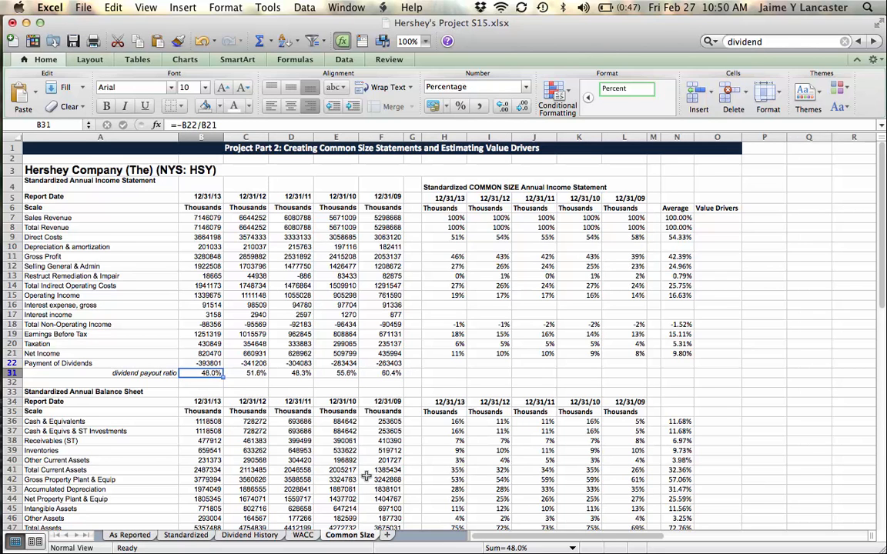
{"action": "left_click", "coordinate": [678, 372]}
{"action": "type", "text": "=averagE"}
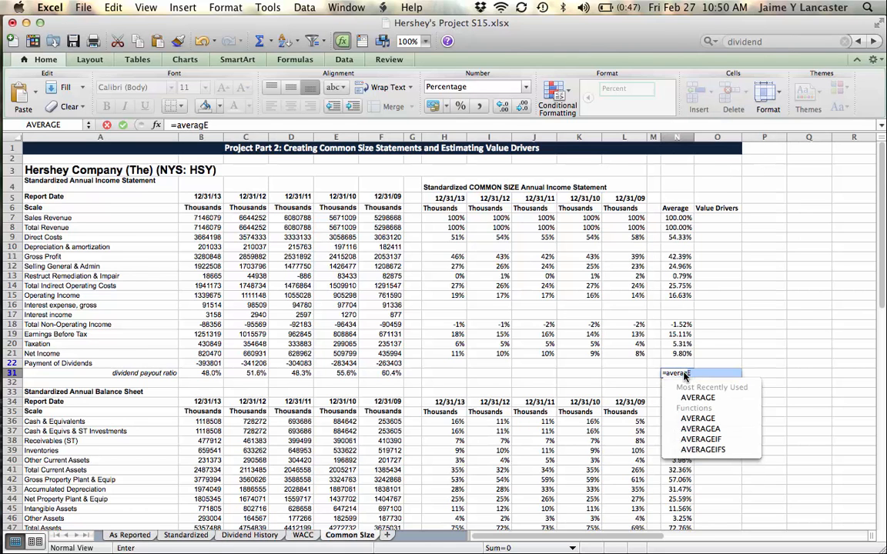
Average the five payout ratios B31:F31 to 52.80% and check the individual year formulas
{"action": "type", "text": "("}
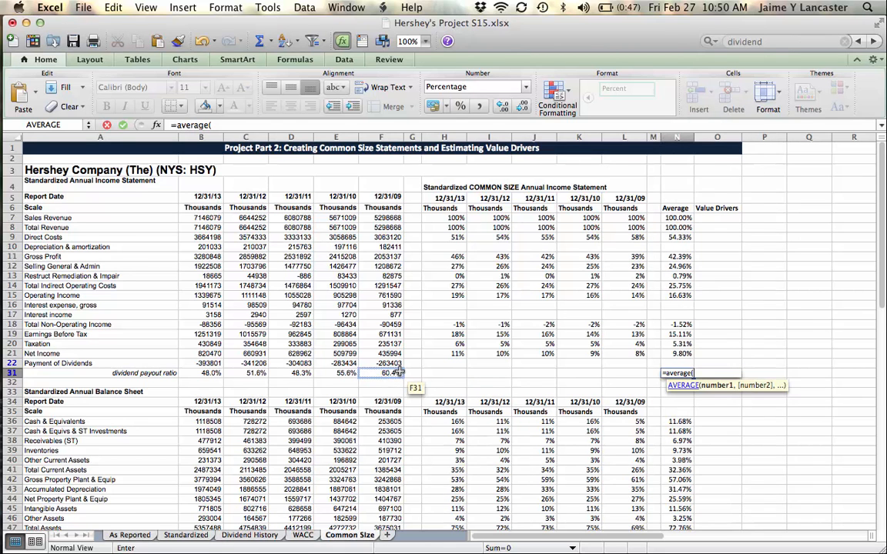
{"action": "left_click_drag", "start_coordinate": [201, 372], "coordinate": [380, 372]}
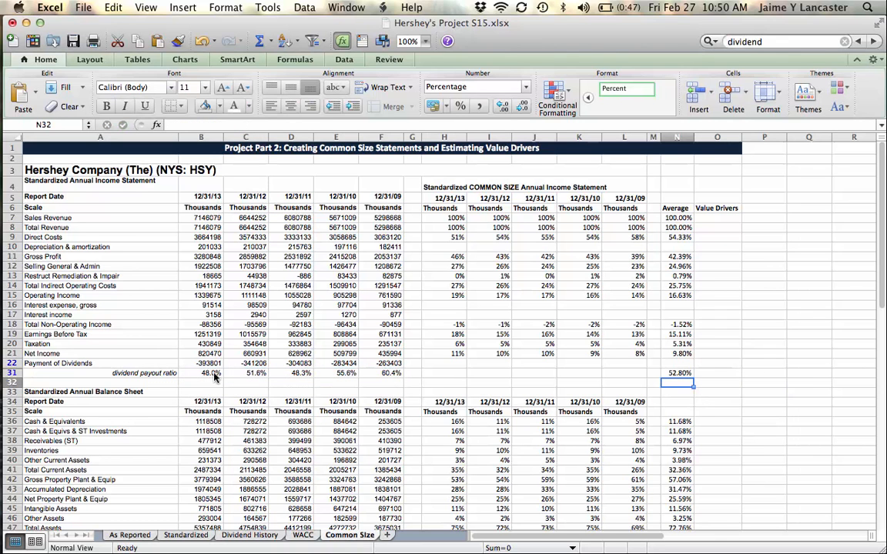
{"action": "mouse_move", "coordinate": [492, 443]}
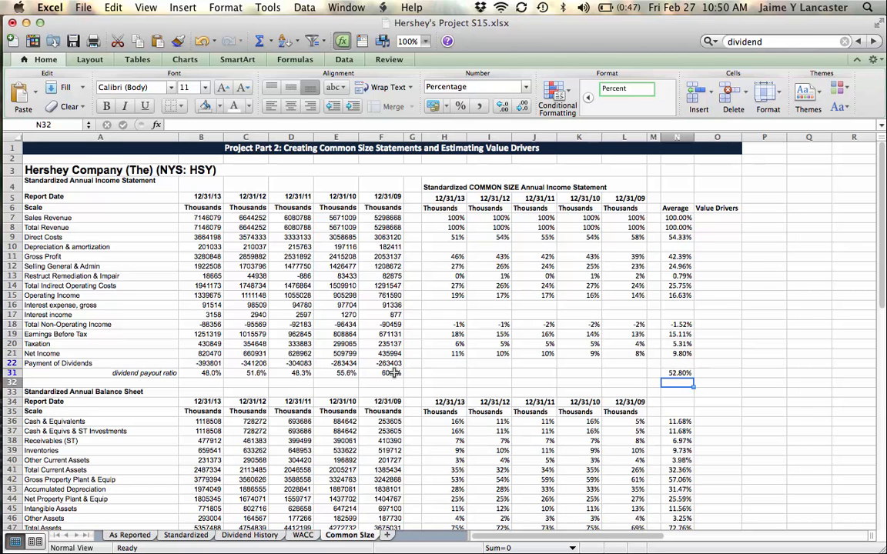
{"action": "left_click", "coordinate": [380, 373]}
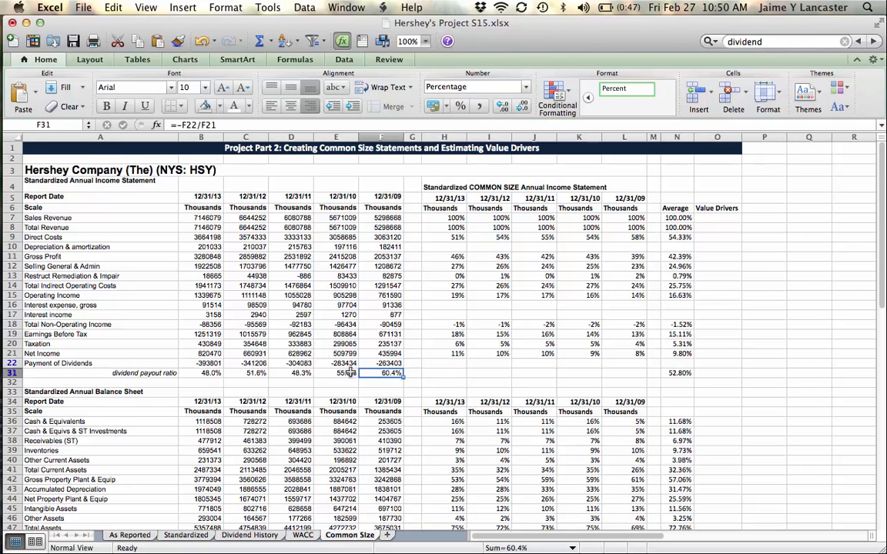
{"action": "left_click", "coordinate": [336, 373]}
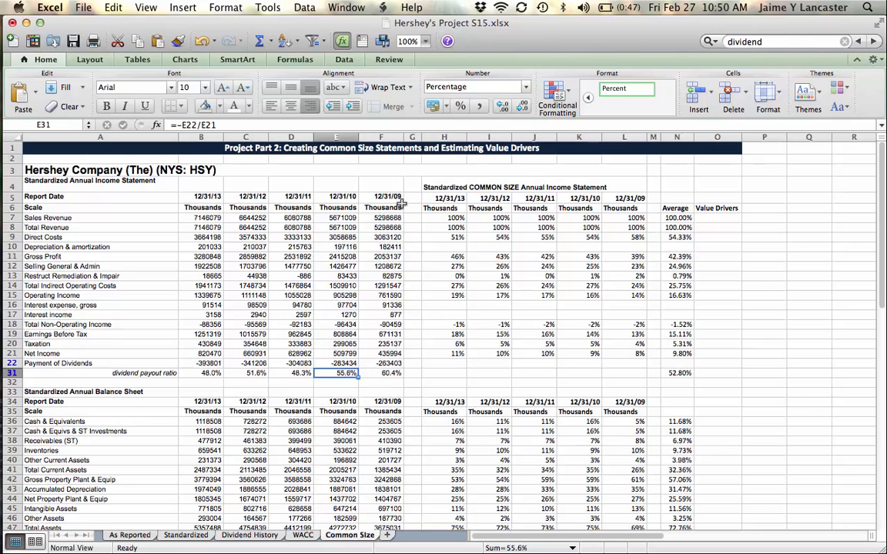
{"action": "left_click", "coordinate": [380, 372]}
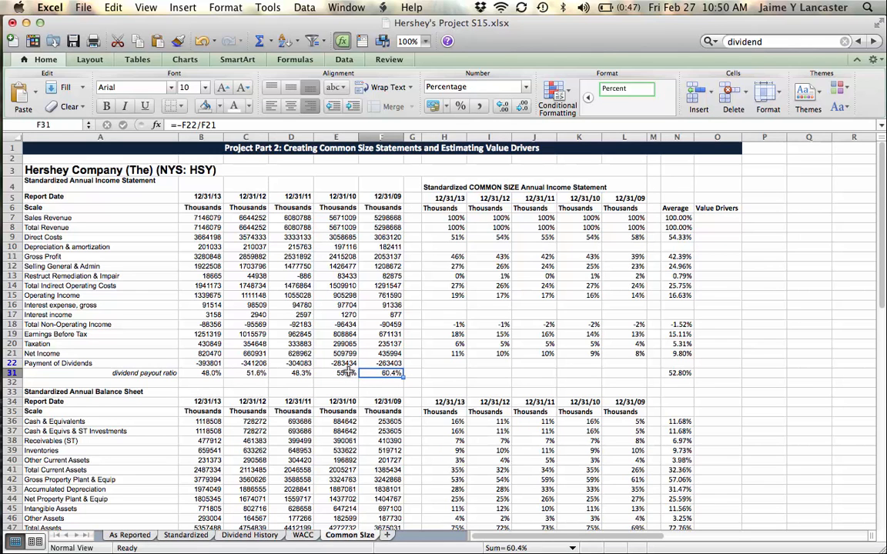
{"action": "left_click", "coordinate": [335, 372]}
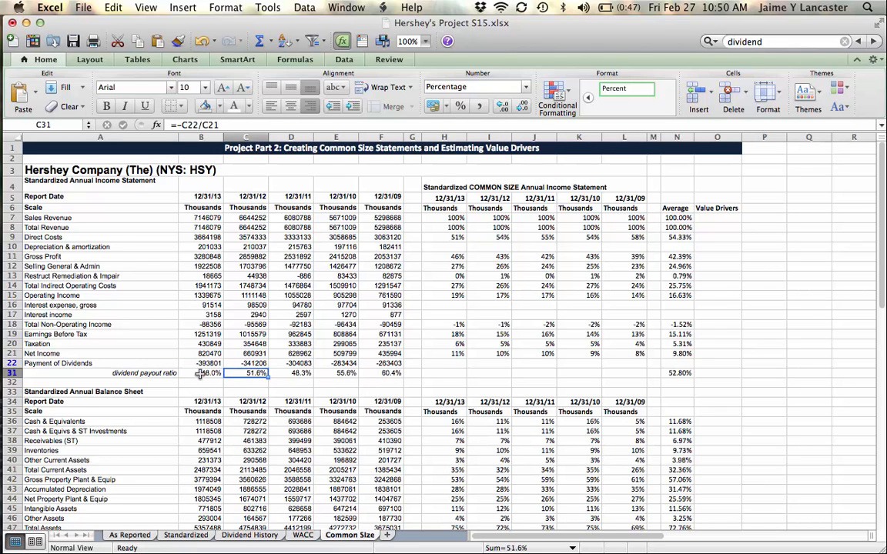
{"action": "left_click", "coordinate": [200, 373]}
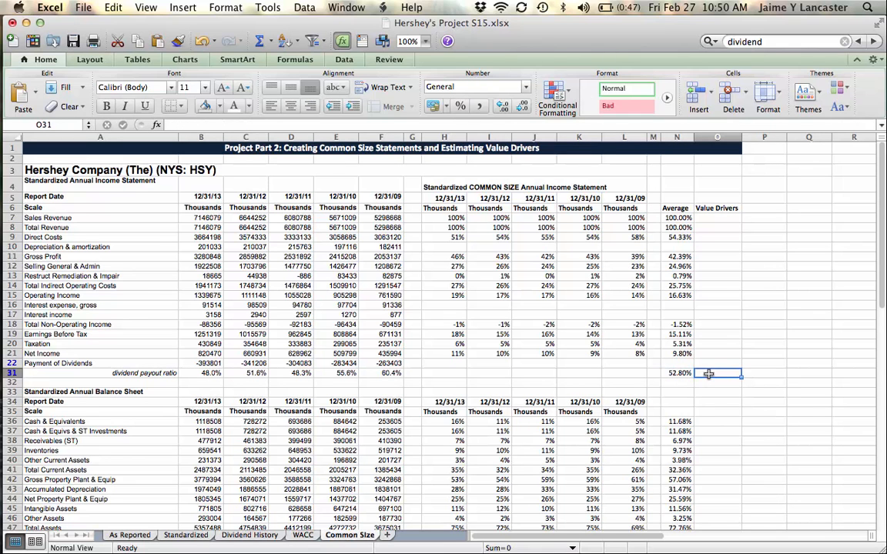
Enter 50% as the dividend payout ratio value driver in O31 and confirm it
{"action": "left_click", "coordinate": [716, 382]}
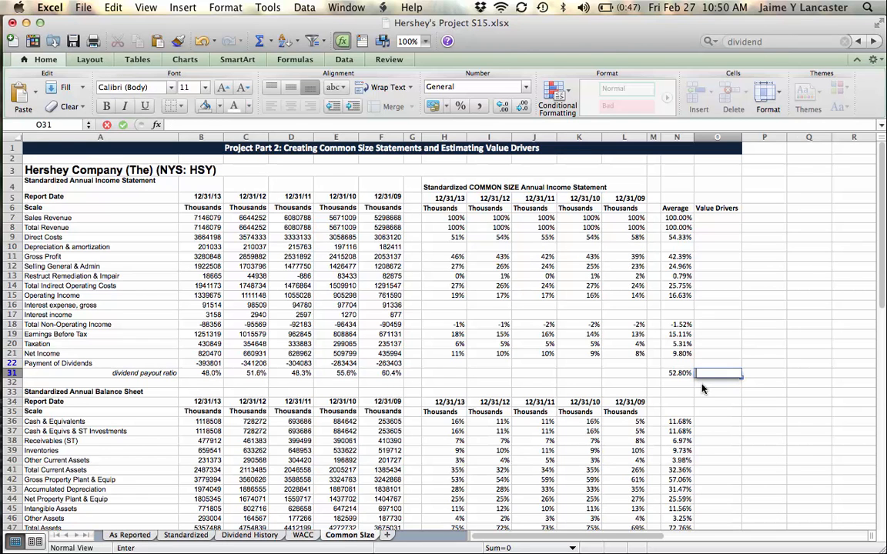
{"action": "type", "text": "50%"}
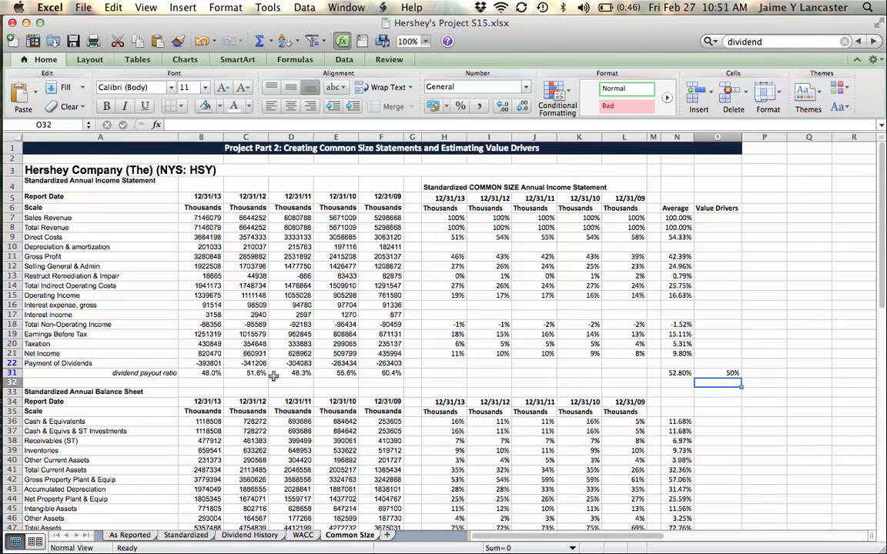
{"action": "mouse_move", "coordinate": [596, 371]}
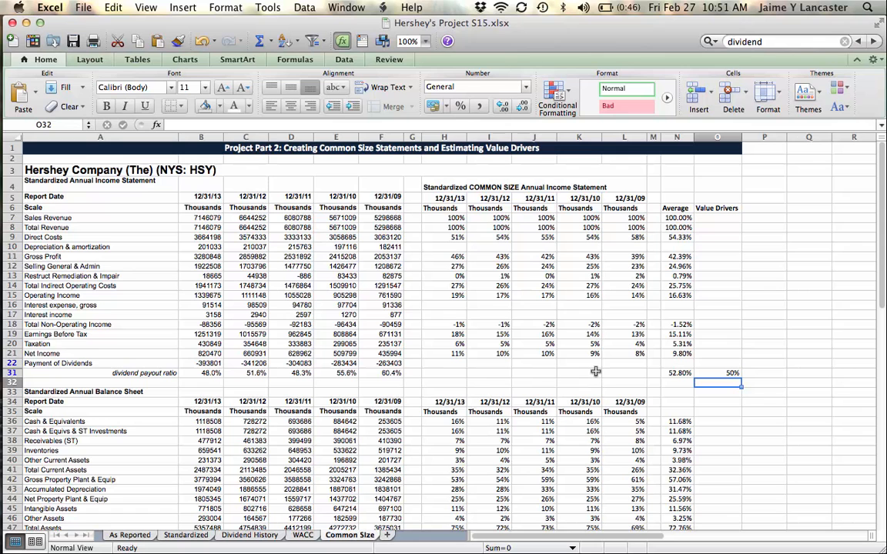
{"action": "left_click", "coordinate": [718, 373]}
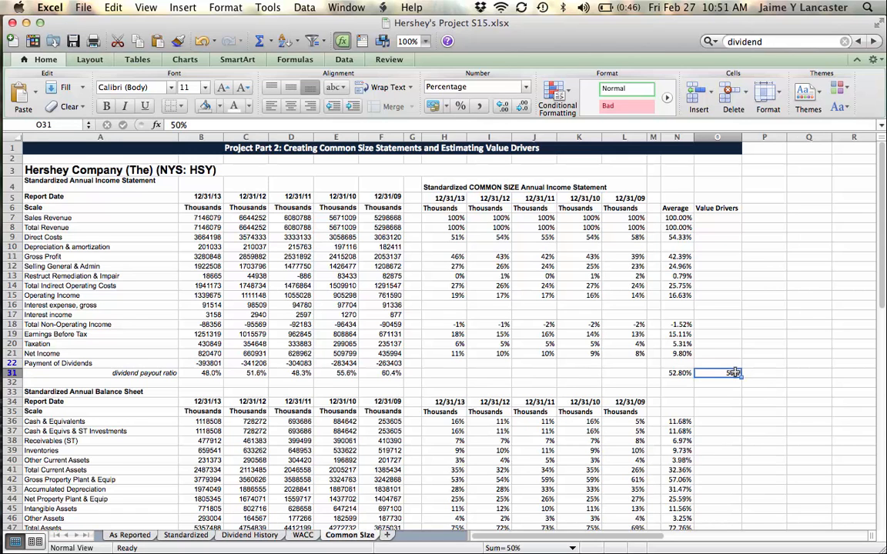